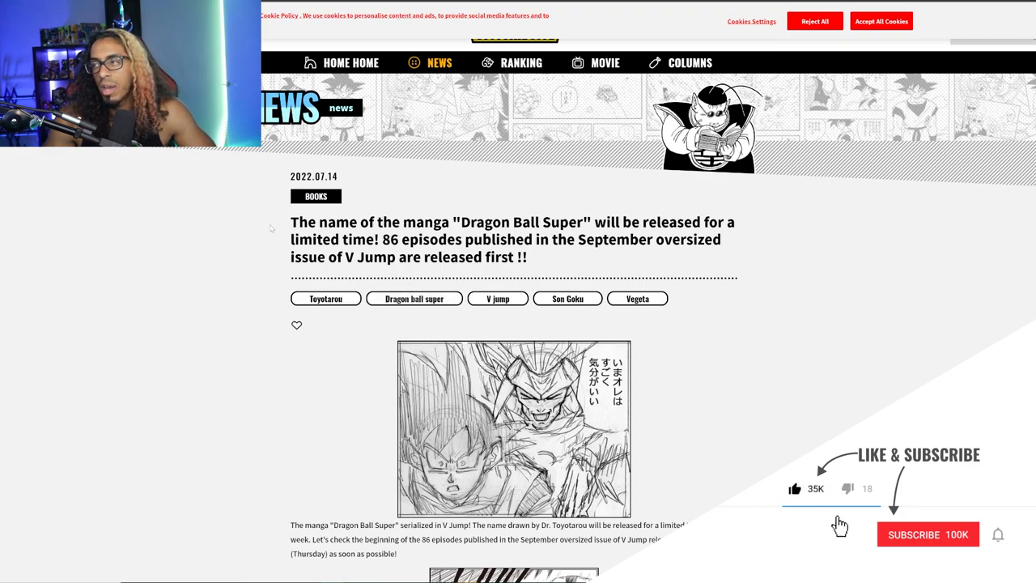
- Scroll past the intro images to the episode 85 recap and first chapter 86 storyboard page
left_click(928, 535)
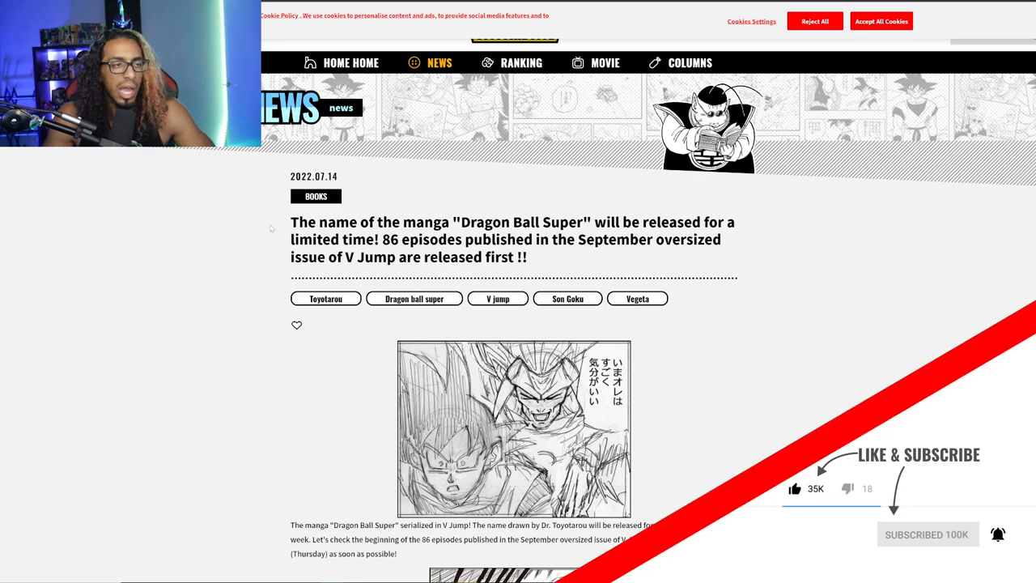
scroll("down", 3)
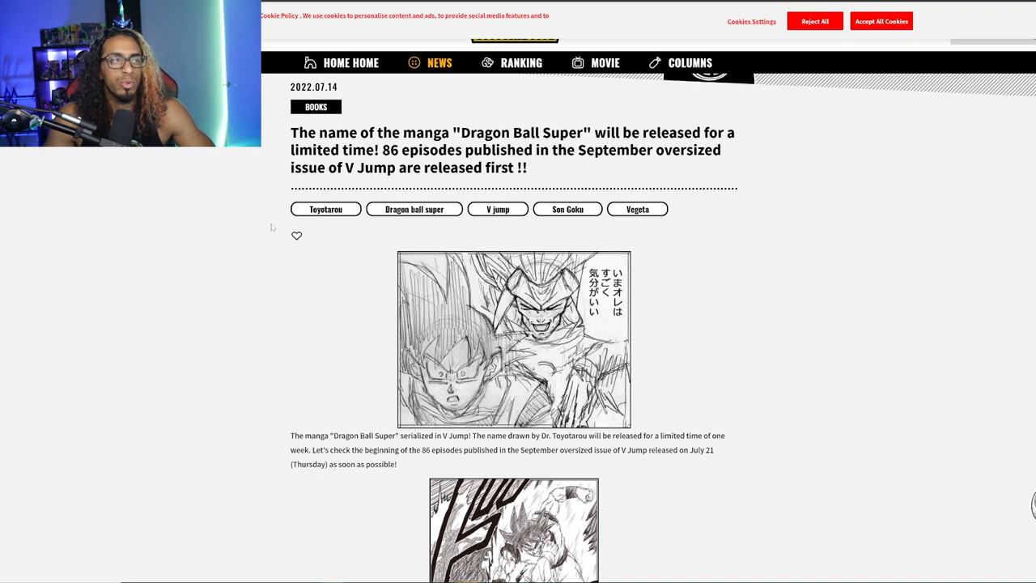
scroll("down", 3)
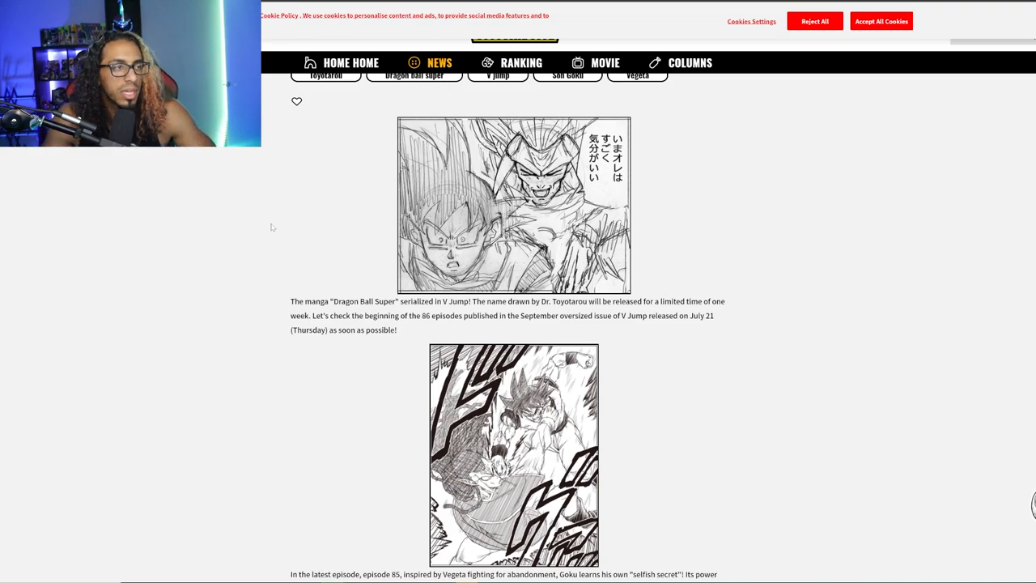
mouse_move(259, 285)
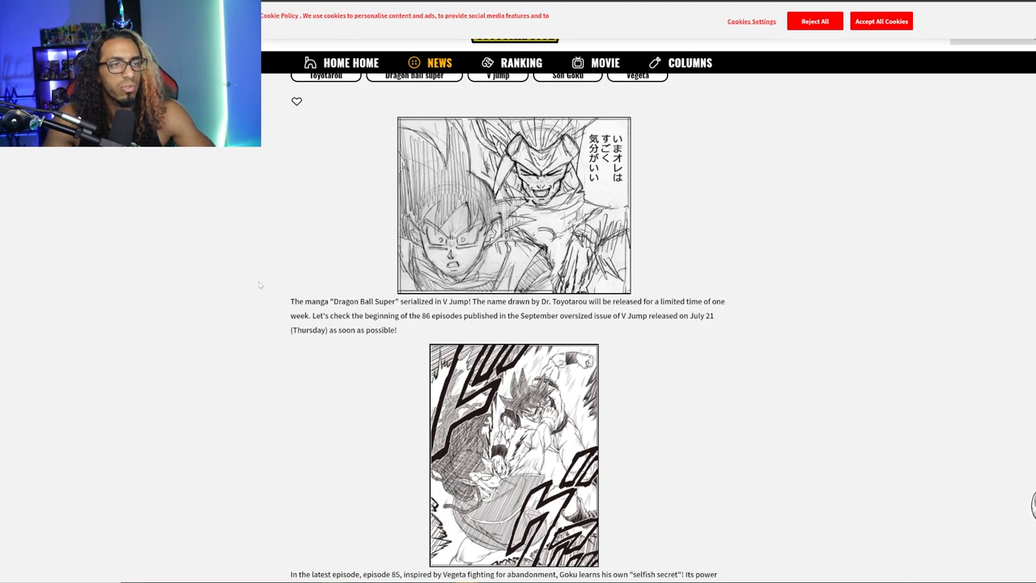
scroll("down", 3)
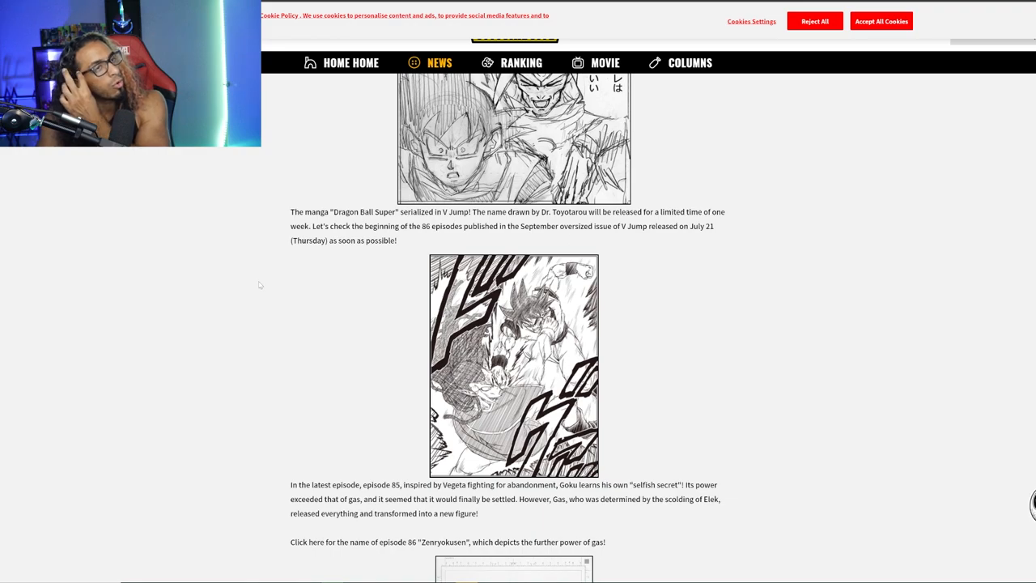
scroll("down", 3)
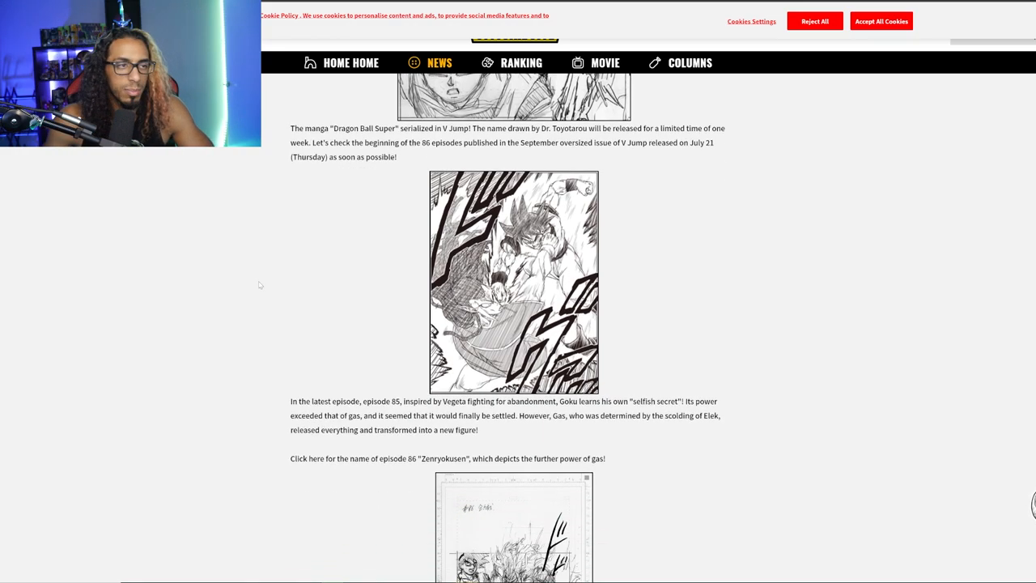
scroll("down", 3)
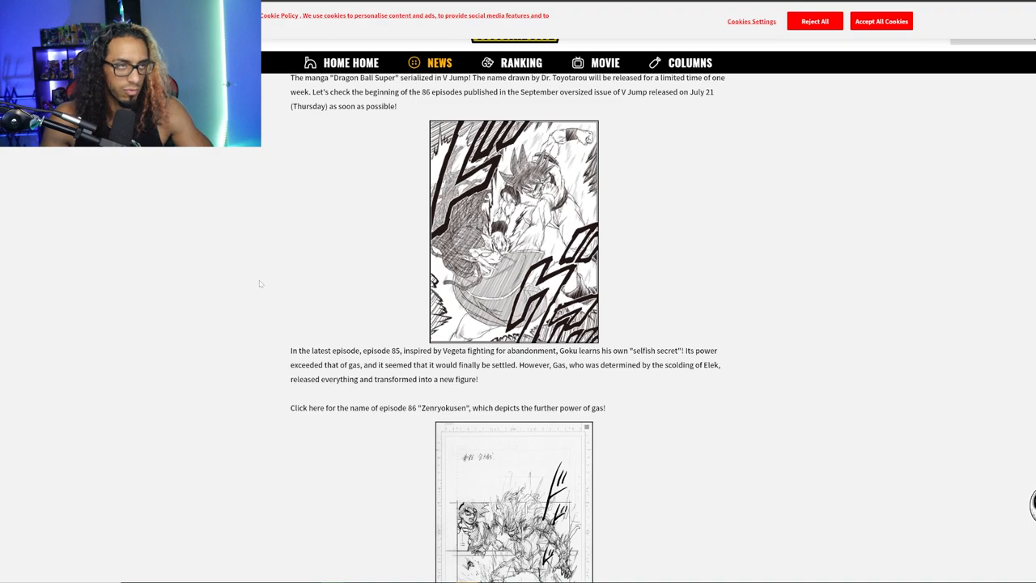
scroll("down", 3)
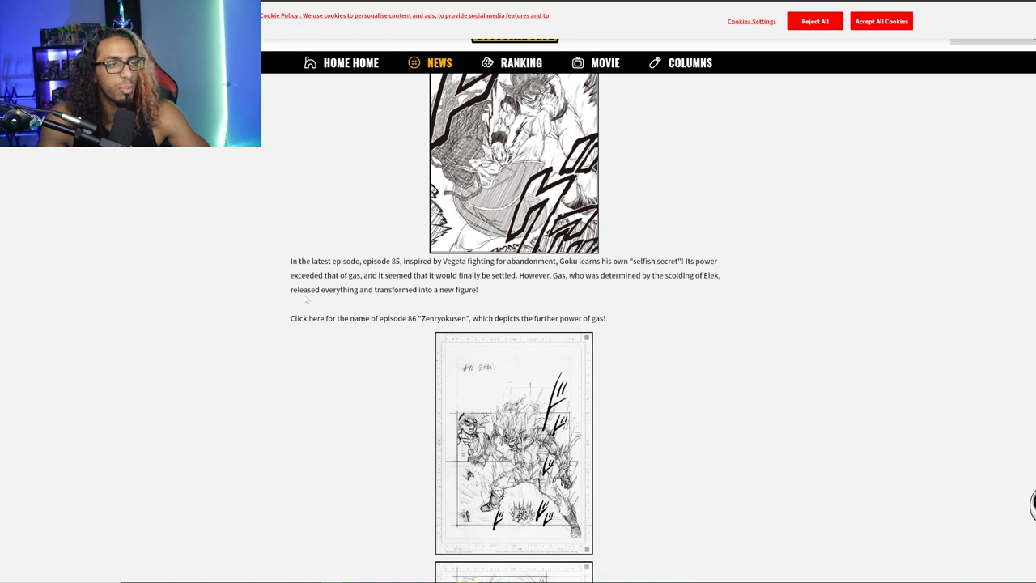
scroll("down", 3)
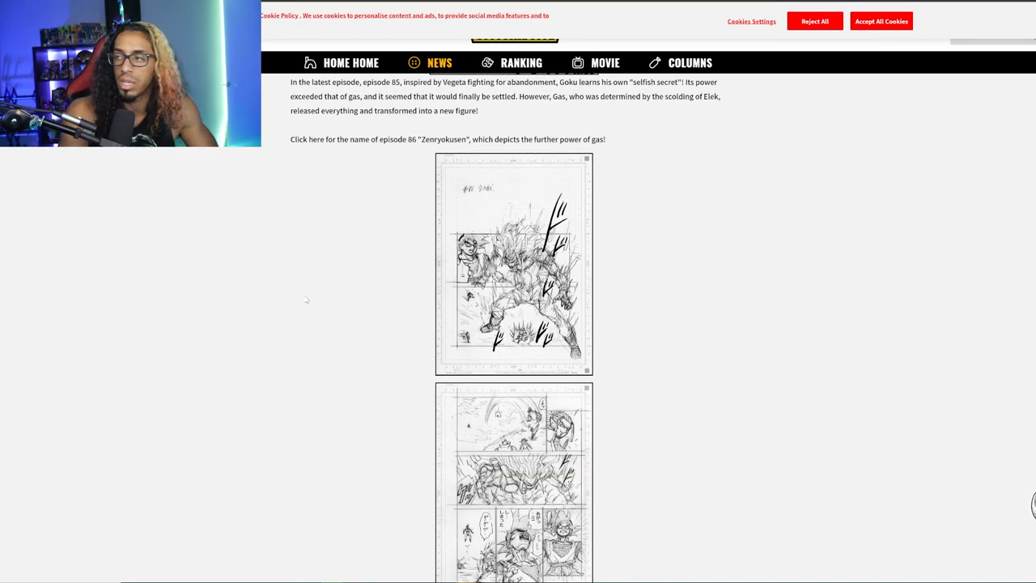
- Scroll through the next chapter 86 storyboard pages of Goku battling Gas
scroll("down", 3)
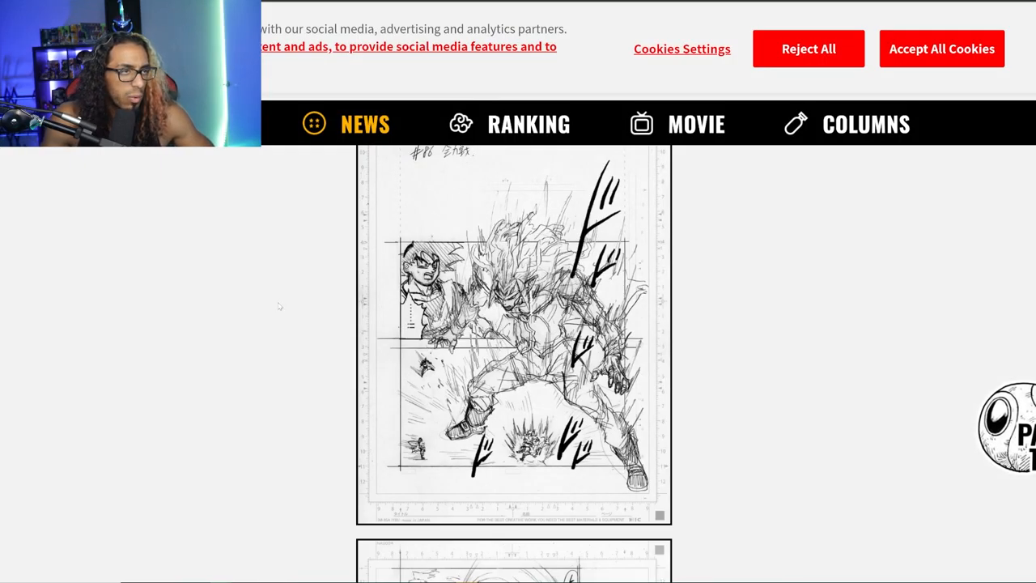
scroll("down", 3)
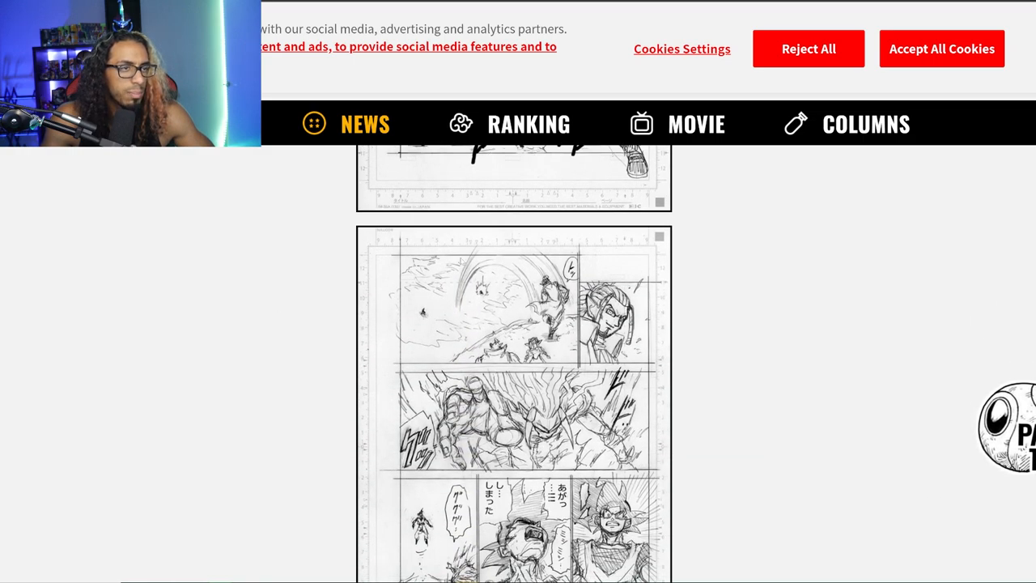
scroll("down", 3)
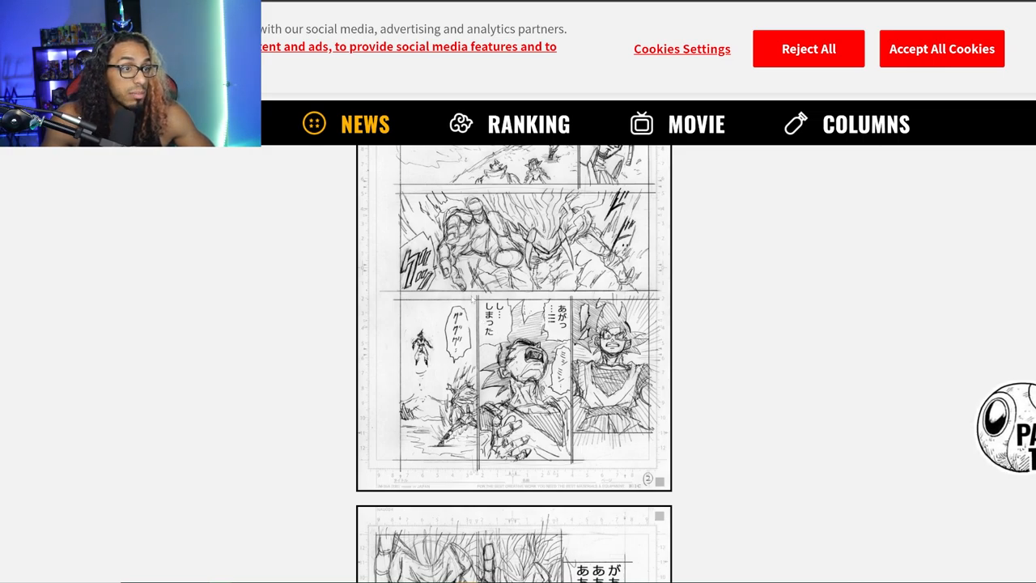
scroll("down", 3)
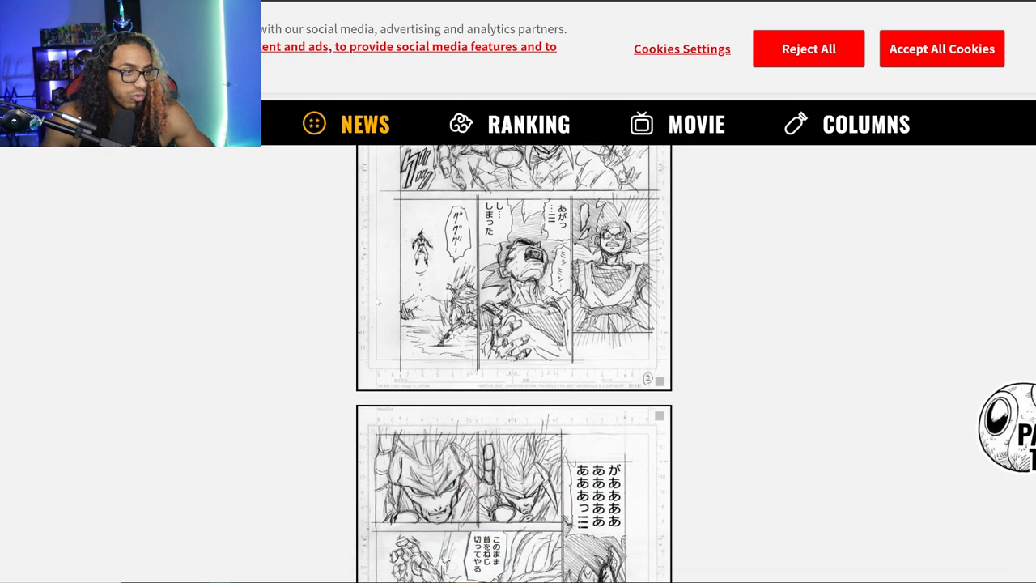
scroll("down", 3)
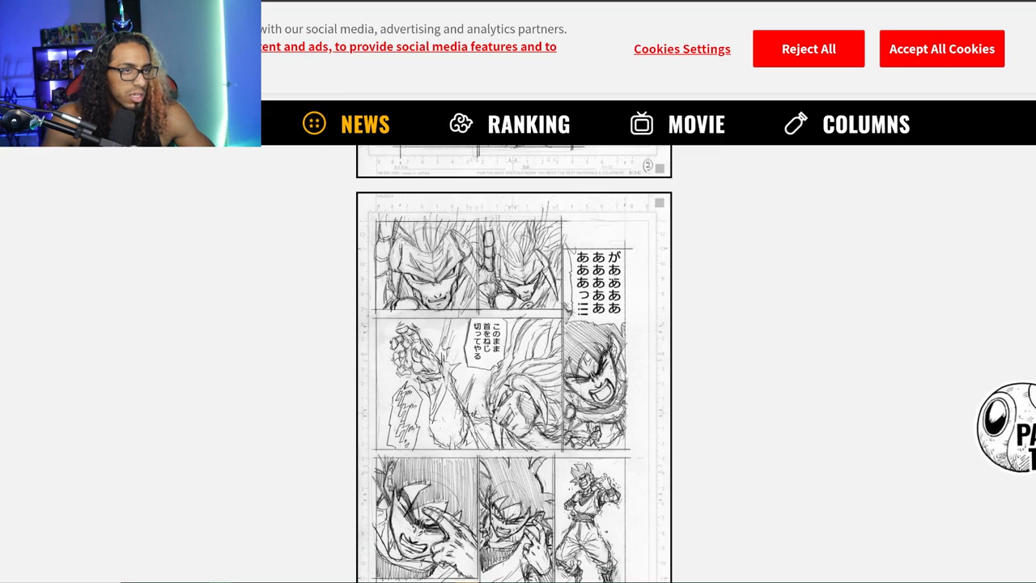
scroll("down", 3)
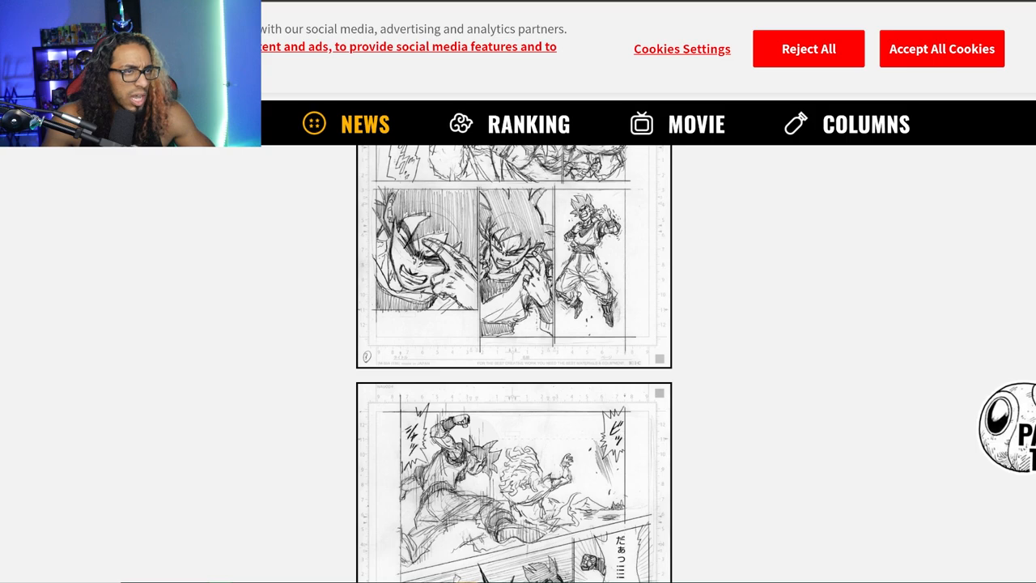
scroll("down", 3)
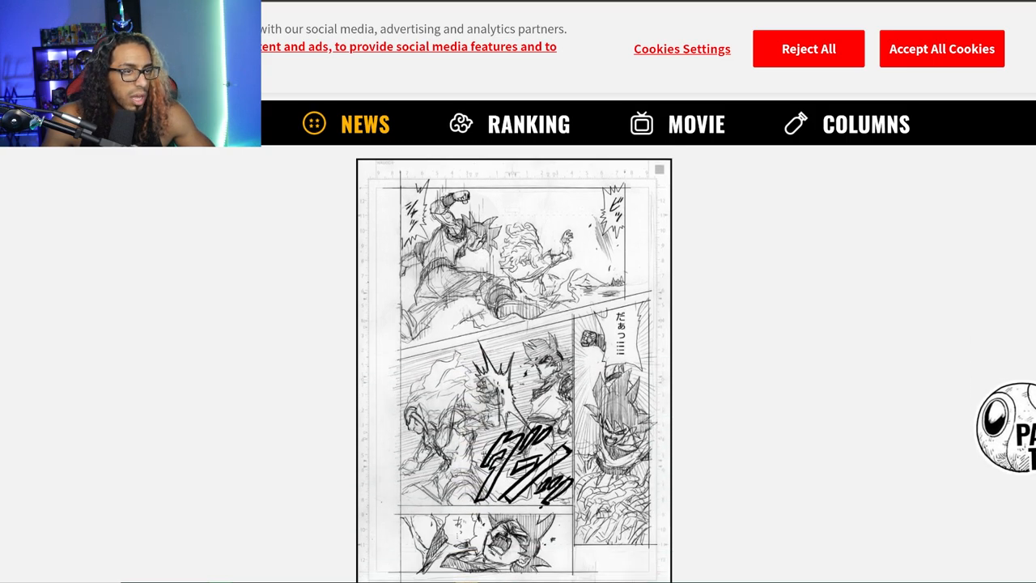
- Scroll to the last storyboard page, the Goku-versus-Gas closing question, and a chapter 85 summary tweet
scroll("down", 3)
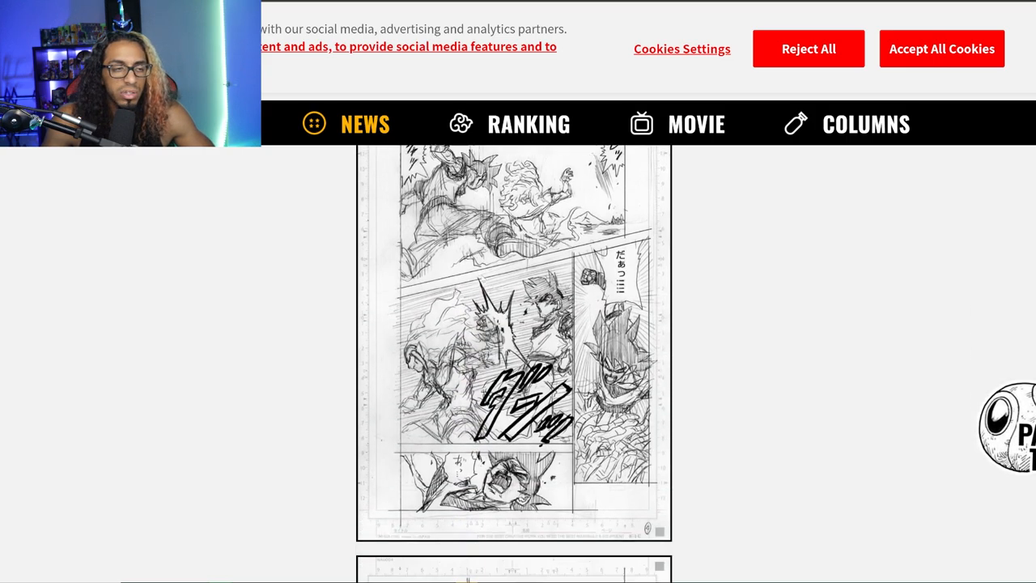
scroll("down", 3)
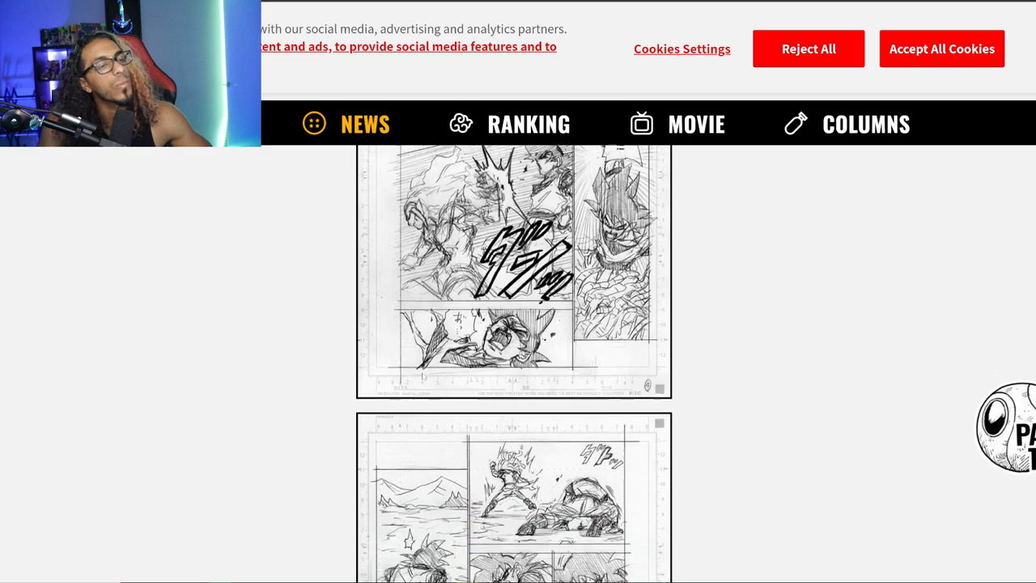
scroll("down", 3)
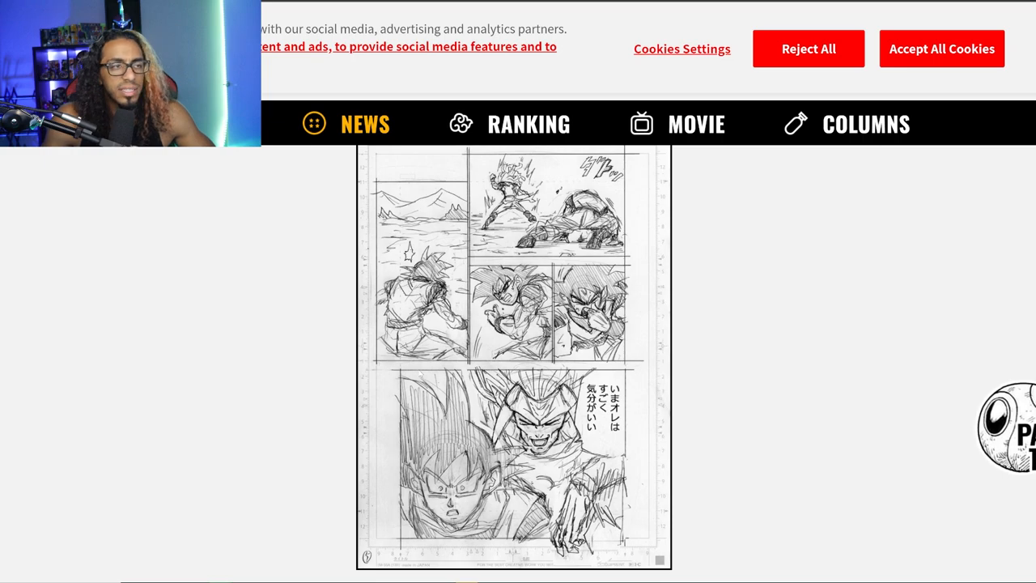
scroll("down", 3)
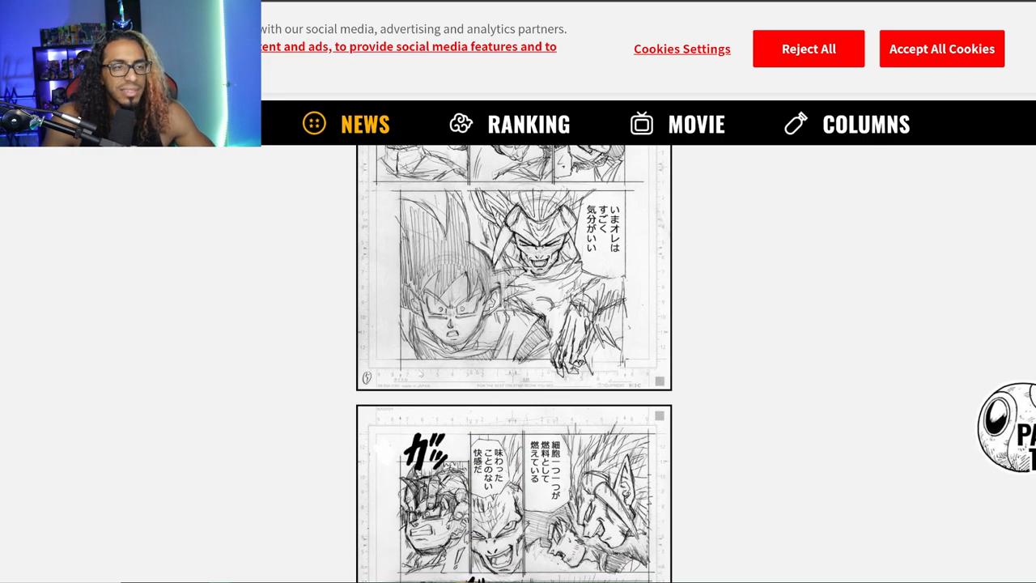
scroll("down", 3)
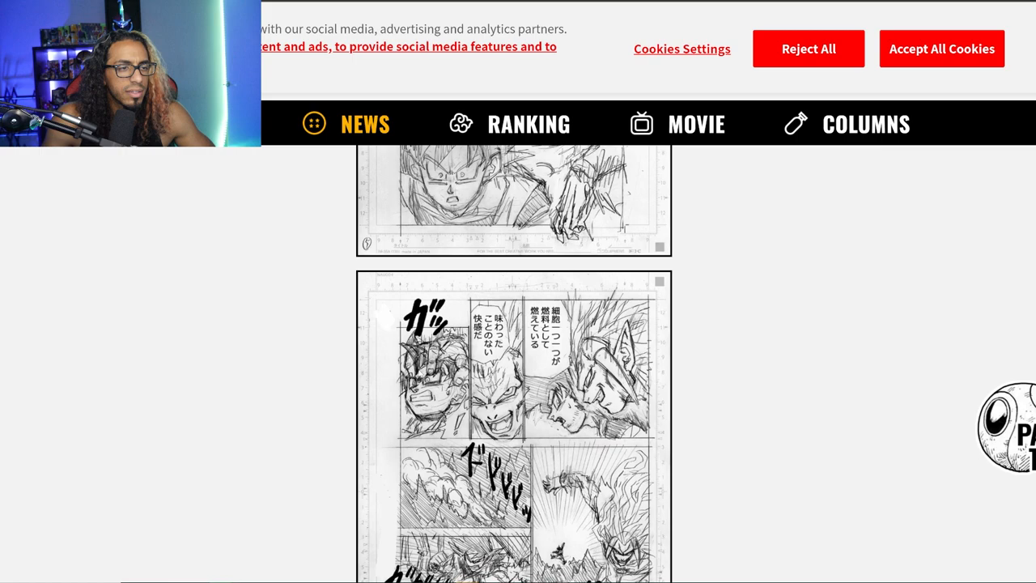
scroll("down", 3)
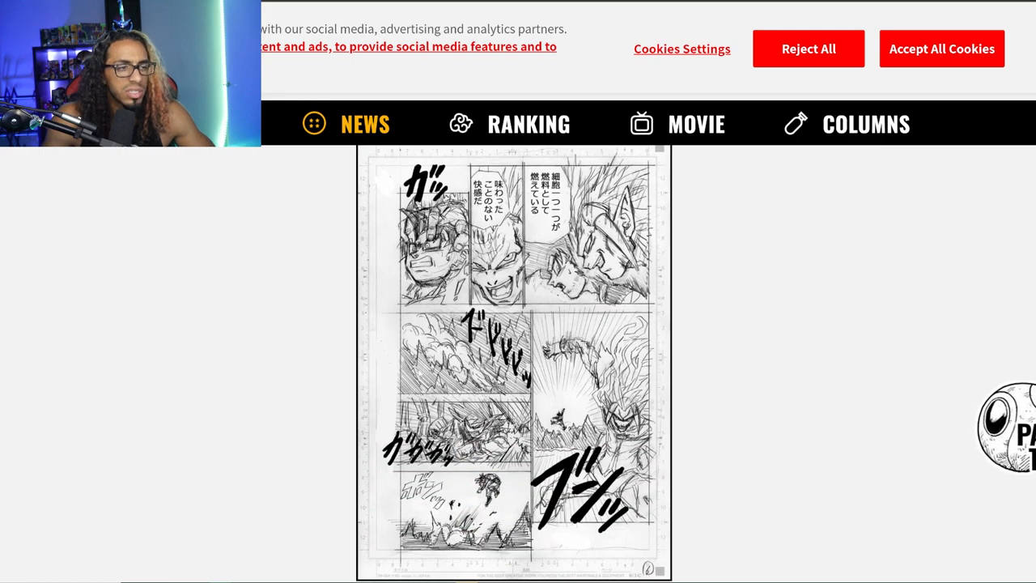
scroll("down", 3)
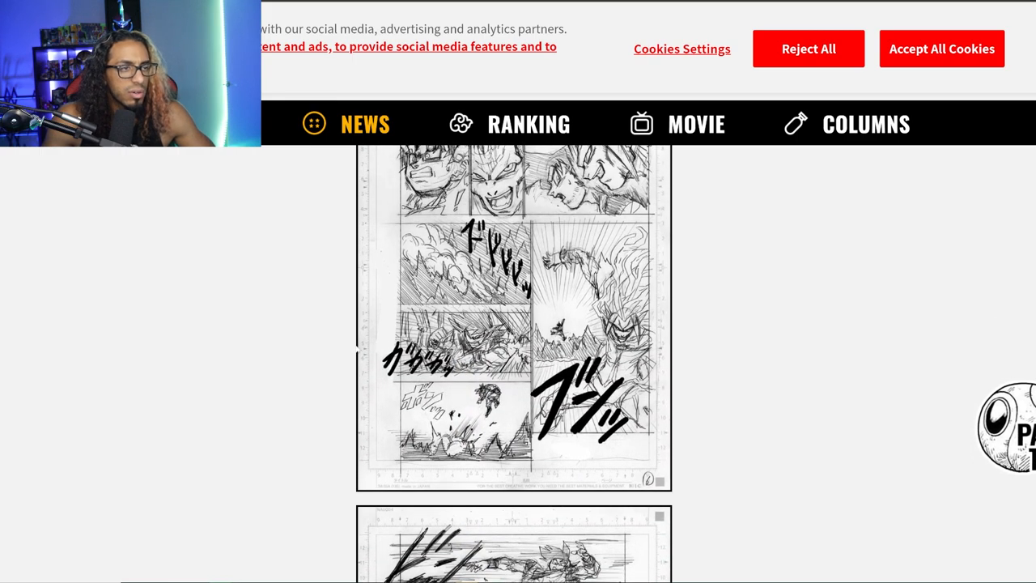
scroll("down", 3)
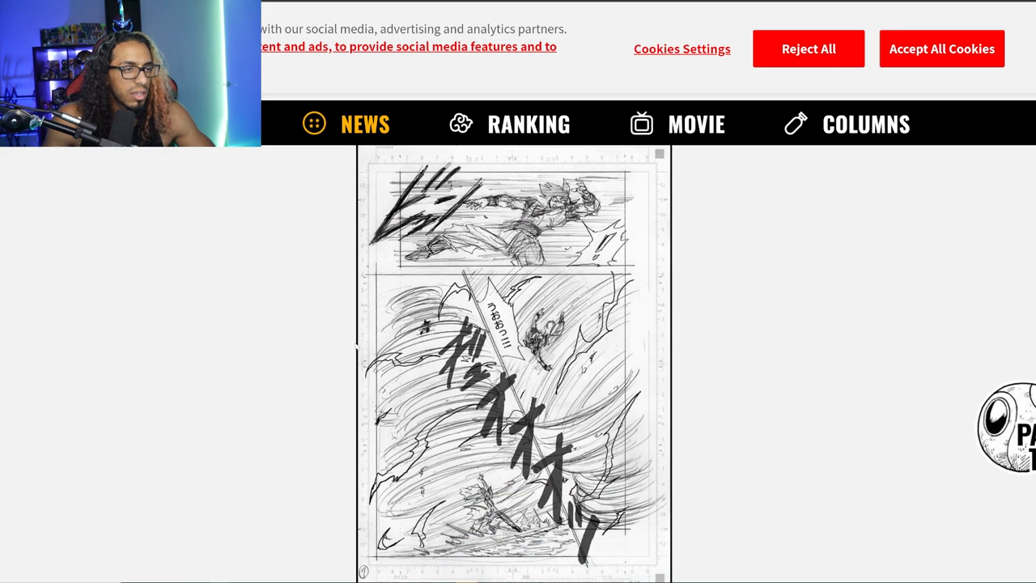
scroll("down", 3)
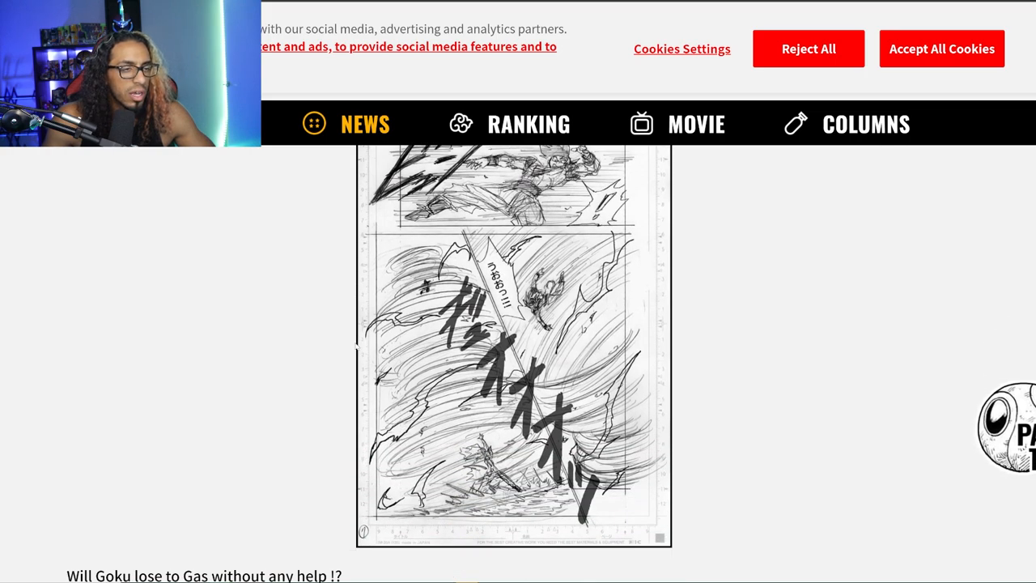
scroll("down", 3)
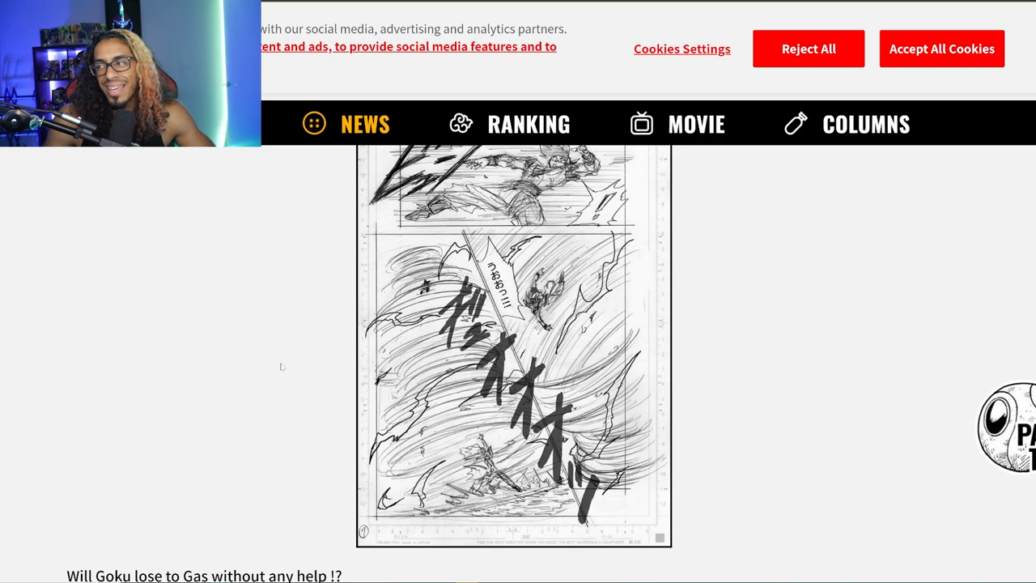
scroll("down", 3)
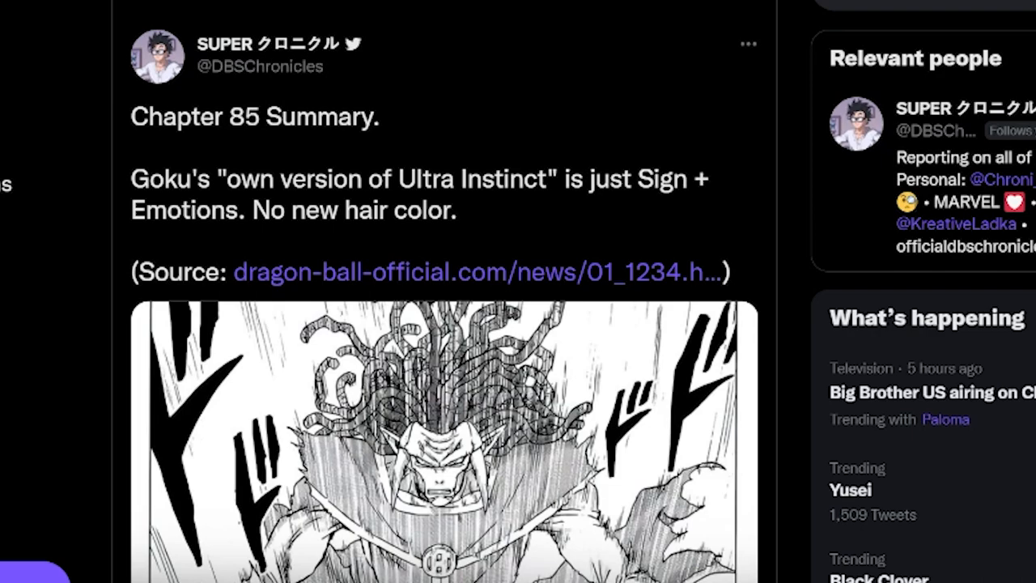
mouse_move(549, 140)
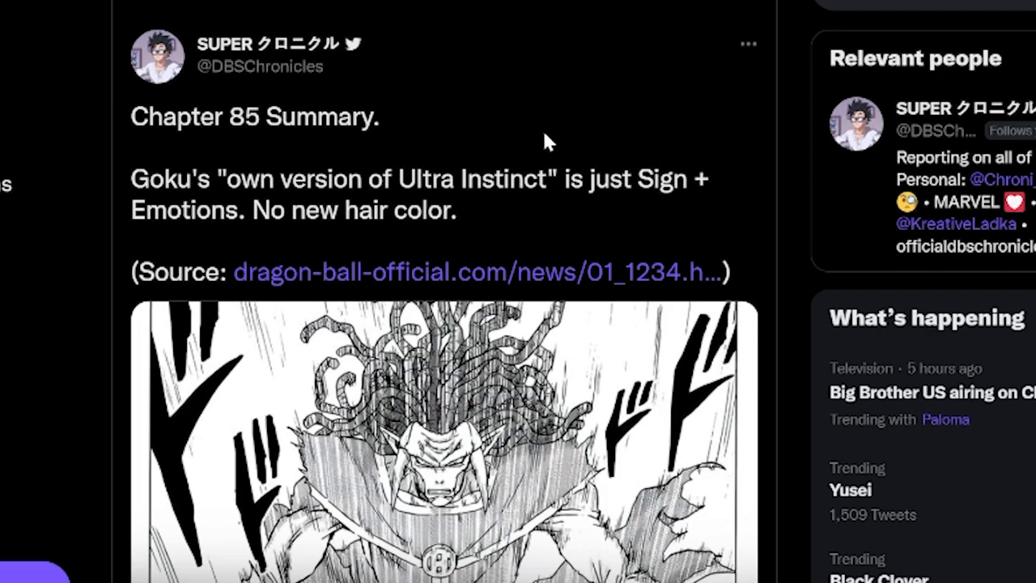